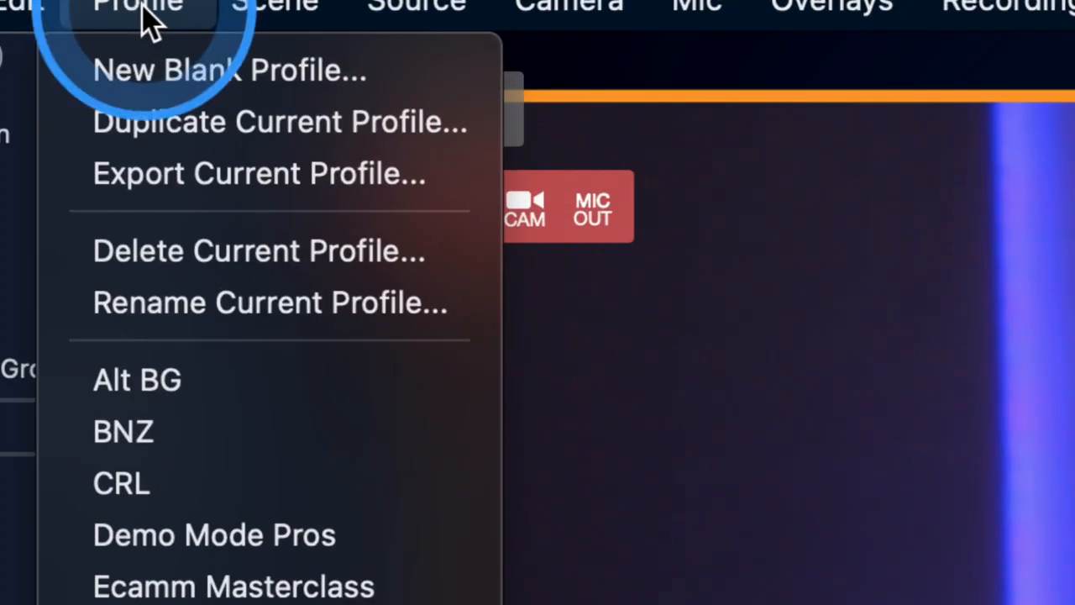
mouse_move(184, 252)
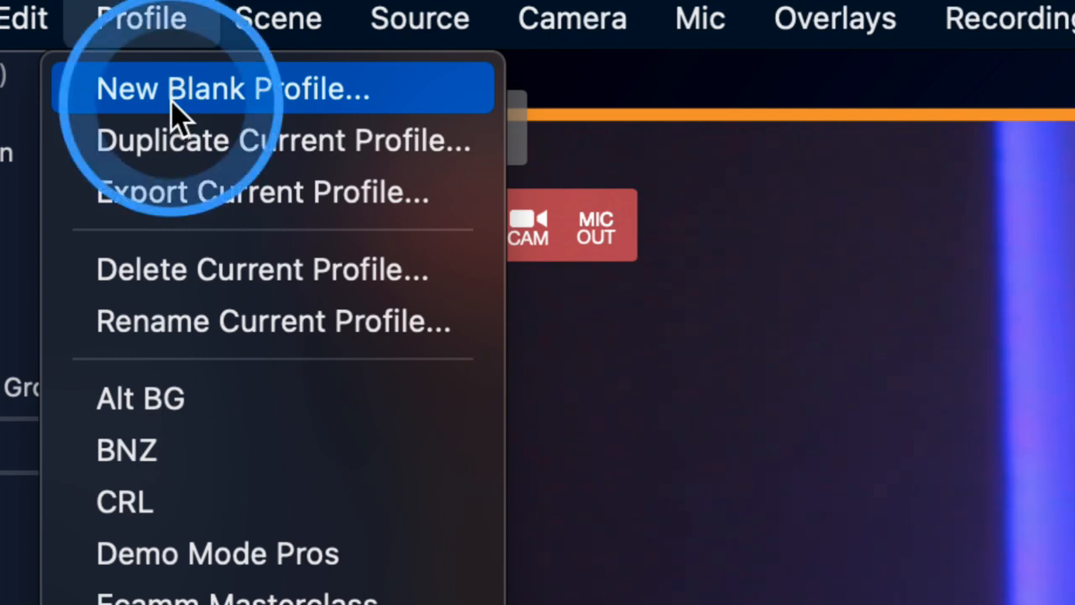
mouse_move(185, 141)
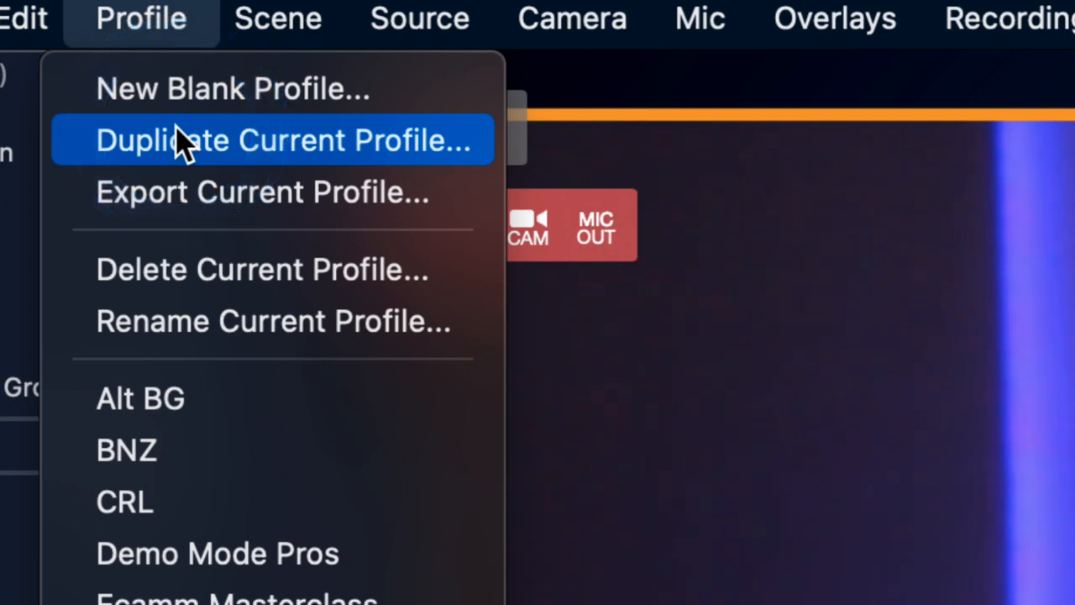
Step: Close the Profile menu, returning to the live camera scene with the Demo folder visible
left_click(185, 141)
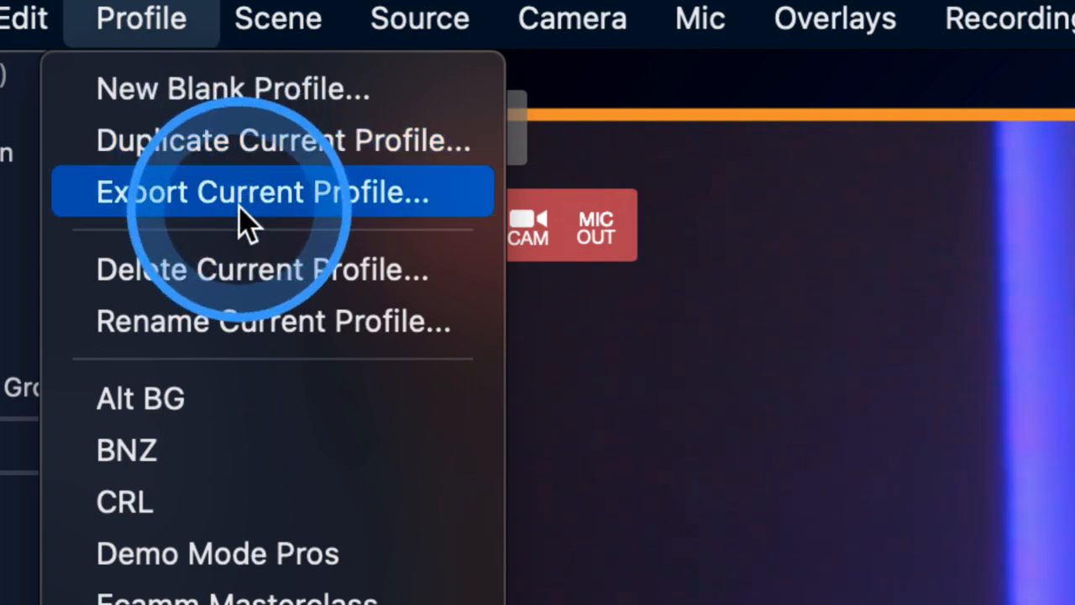
mouse_move(252, 210)
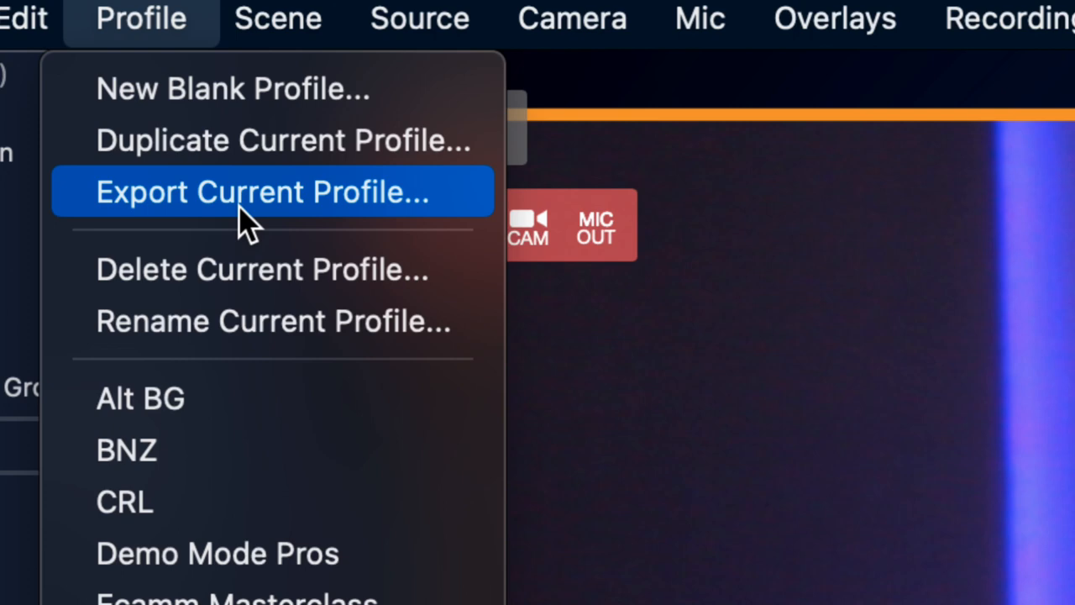
mouse_move(243, 268)
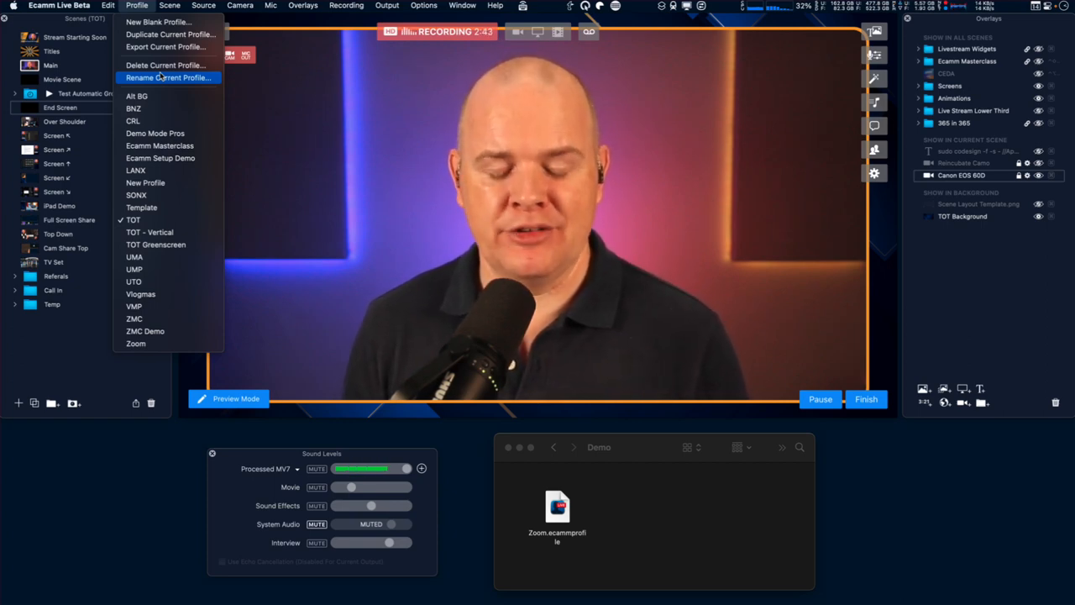
mouse_move(141, 208)
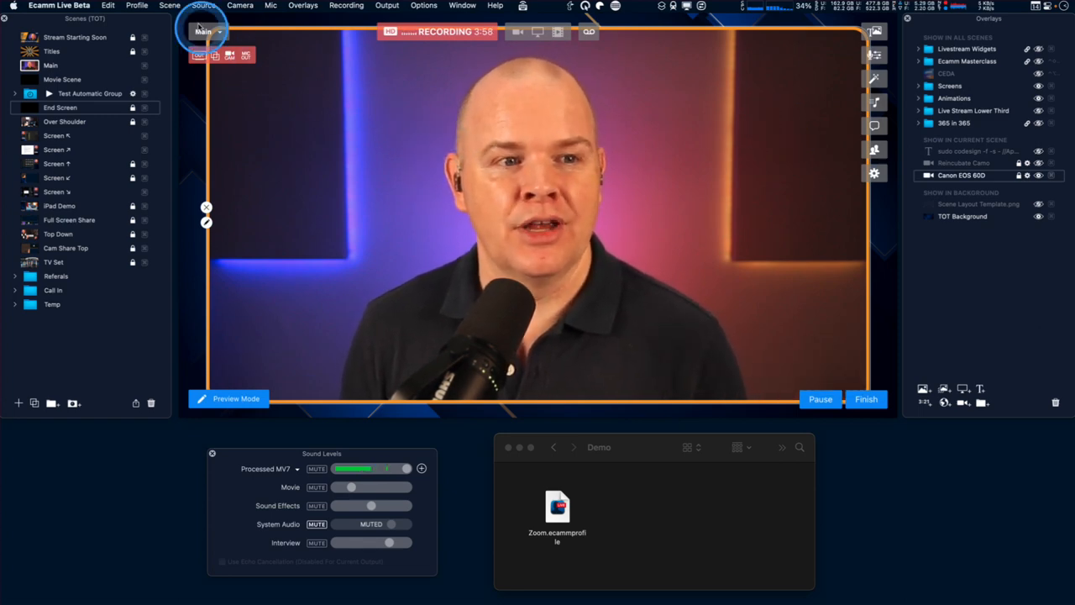
Step: Browse the Scene menu and then the Profile menu before bringing Finder's Demo folder forward
left_click(168, 5)
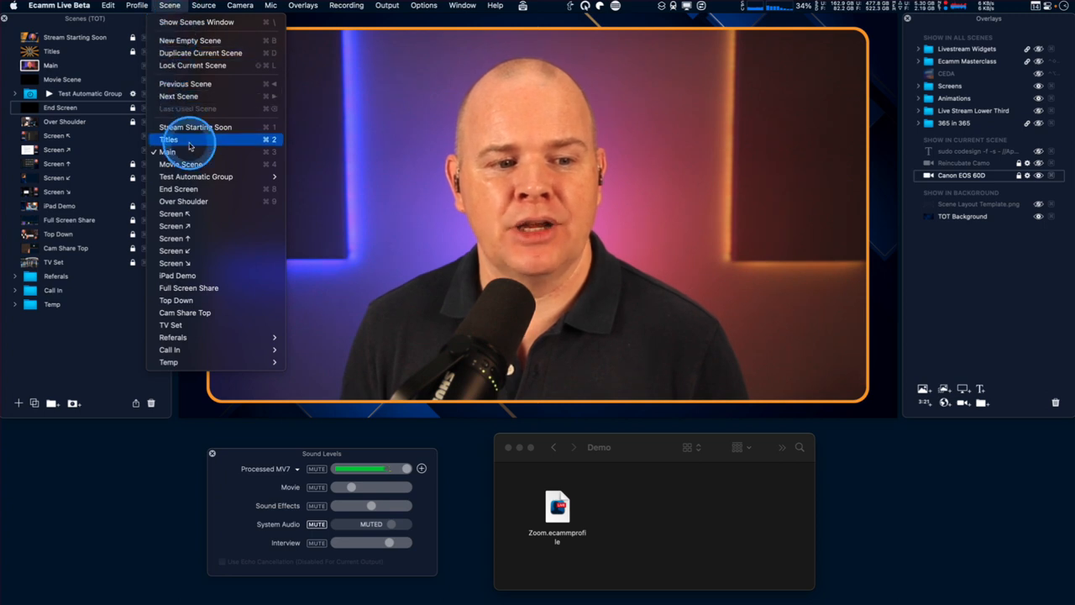
left_click(136, 5)
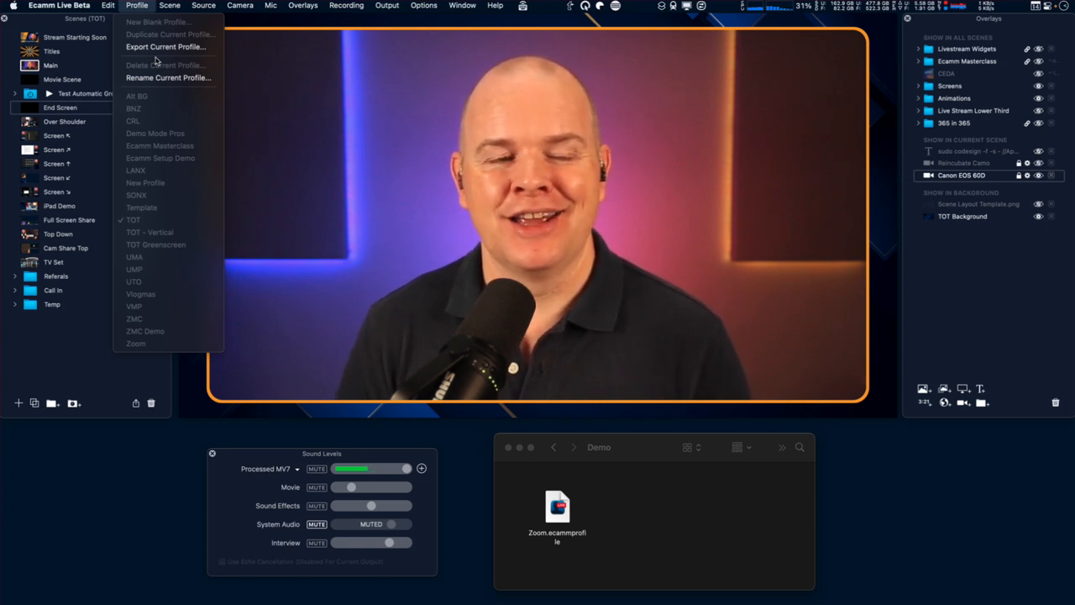
mouse_move(165, 47)
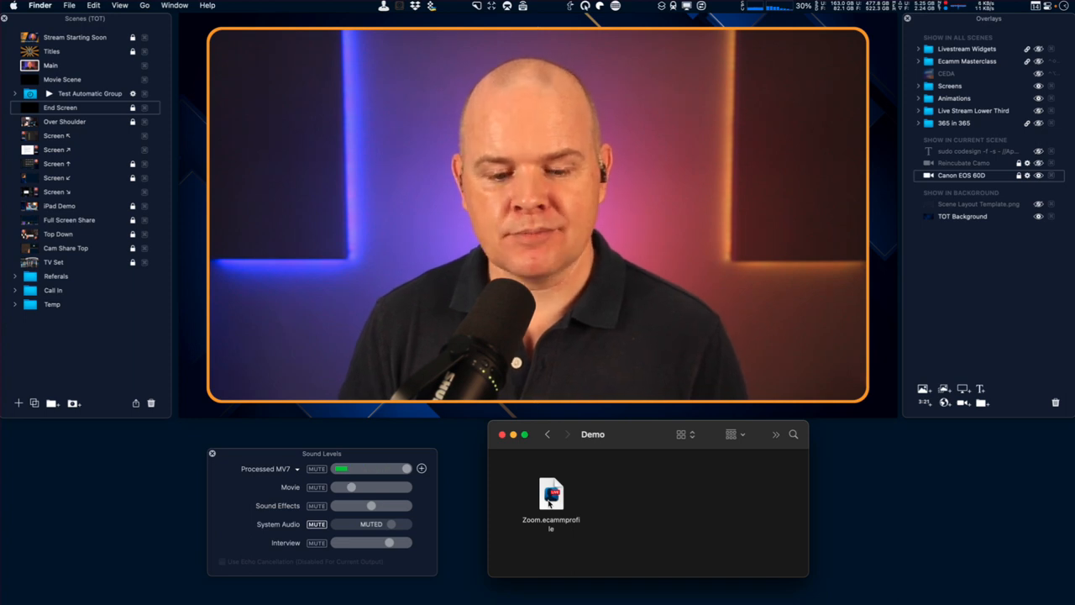
Step: Show the second exported profile file beside Zoom.ecammprofile in the Demo folder and deselect it
left_click(551, 496)
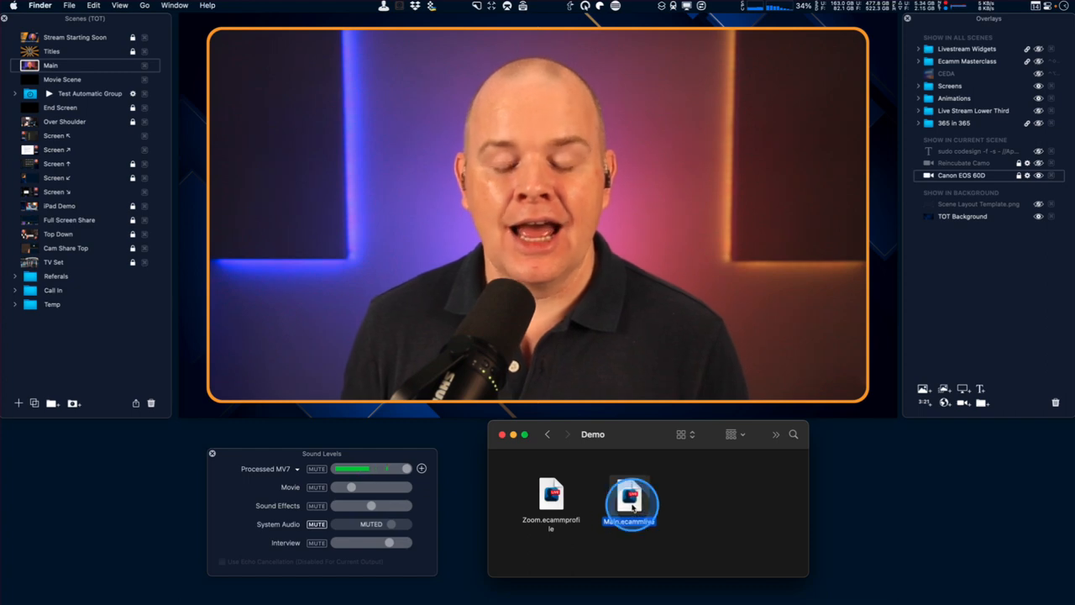
left_click(628, 501)
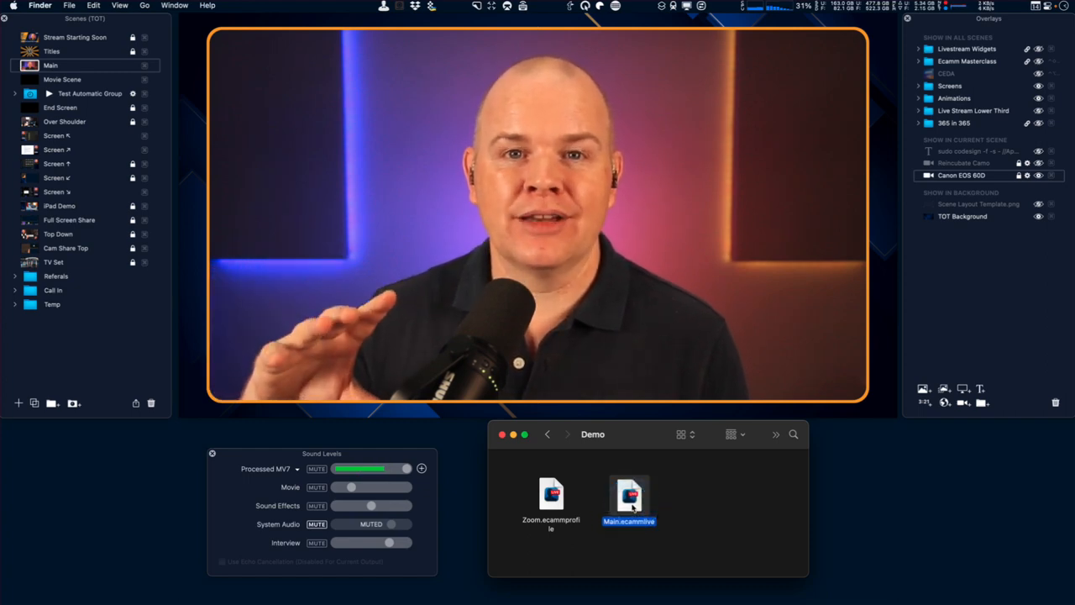